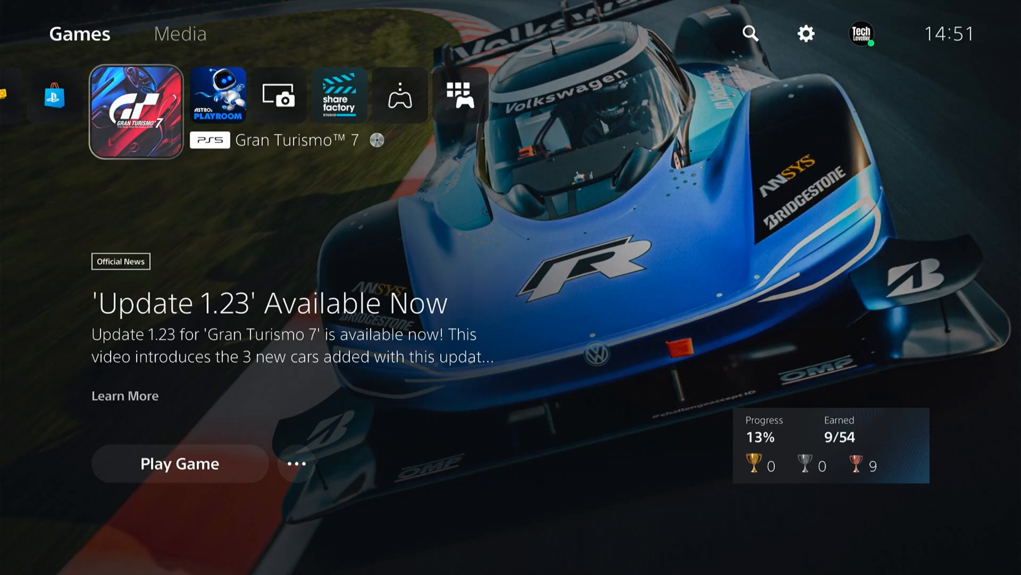
pyautogui.moveTo(806, 34)
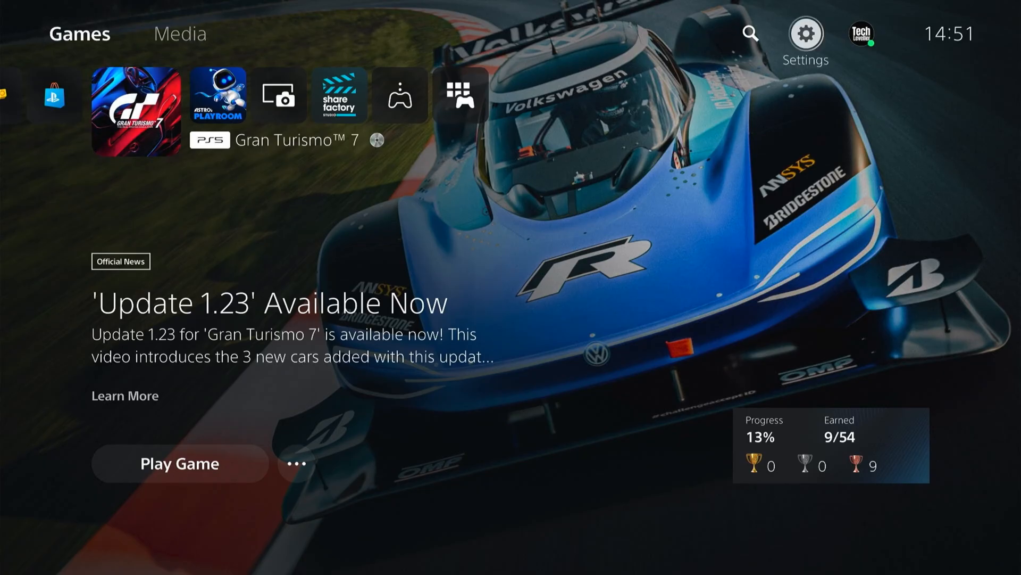
# From the profile menu, choose Switch User and then Add User
pyautogui.click(861, 34)
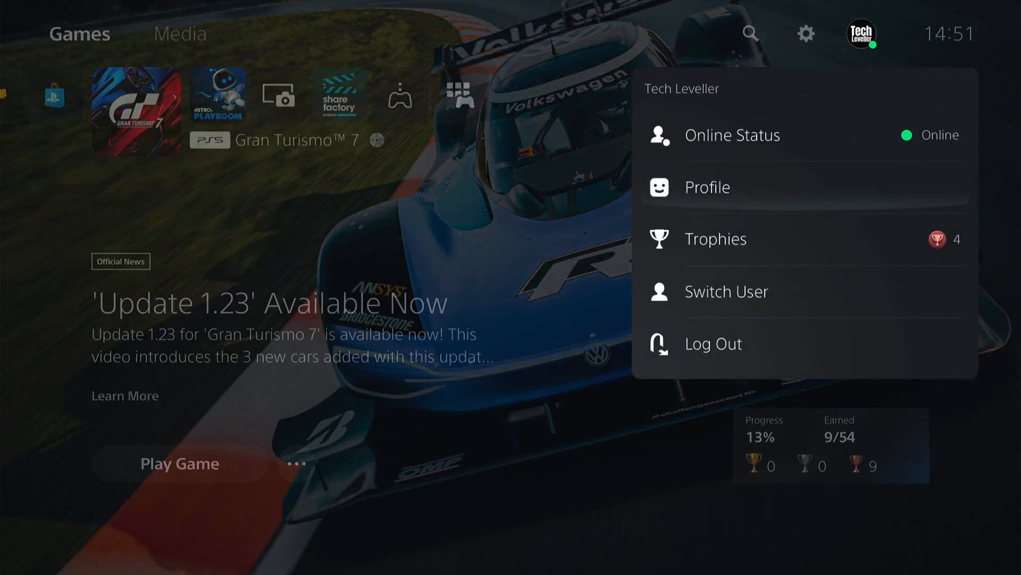
pyautogui.moveTo(726, 291)
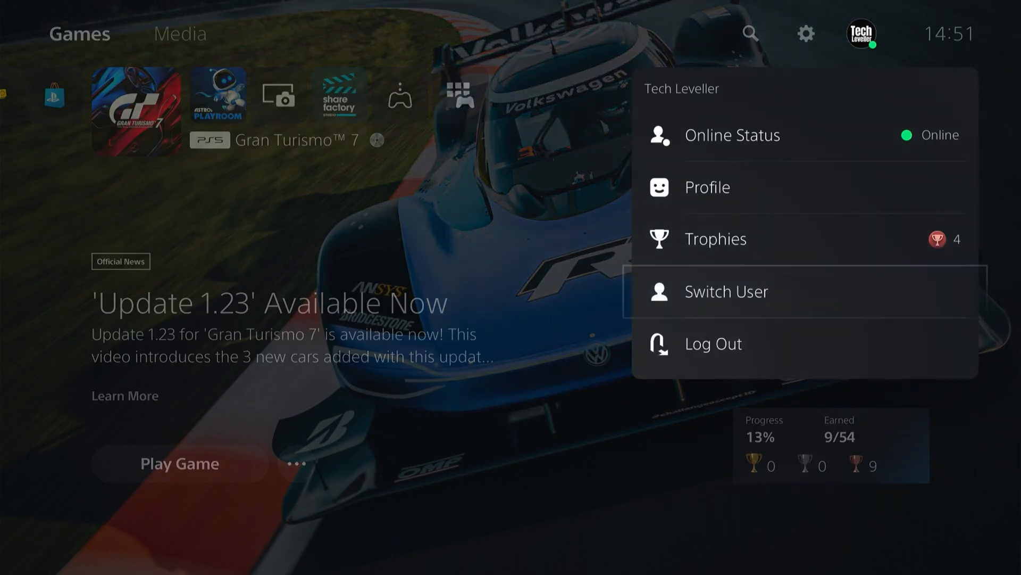
pyautogui.click(725, 291)
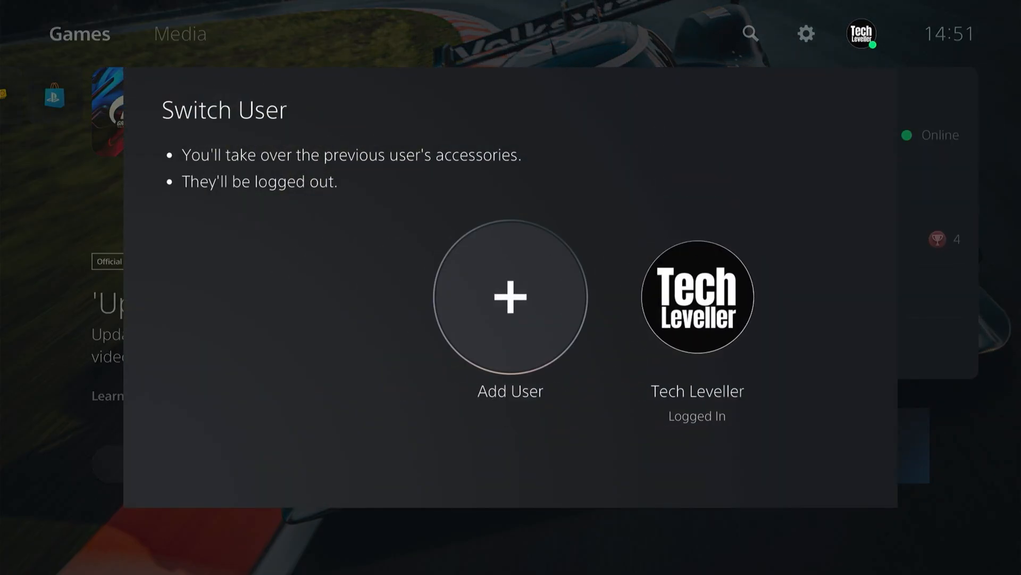
pyautogui.click(511, 296)
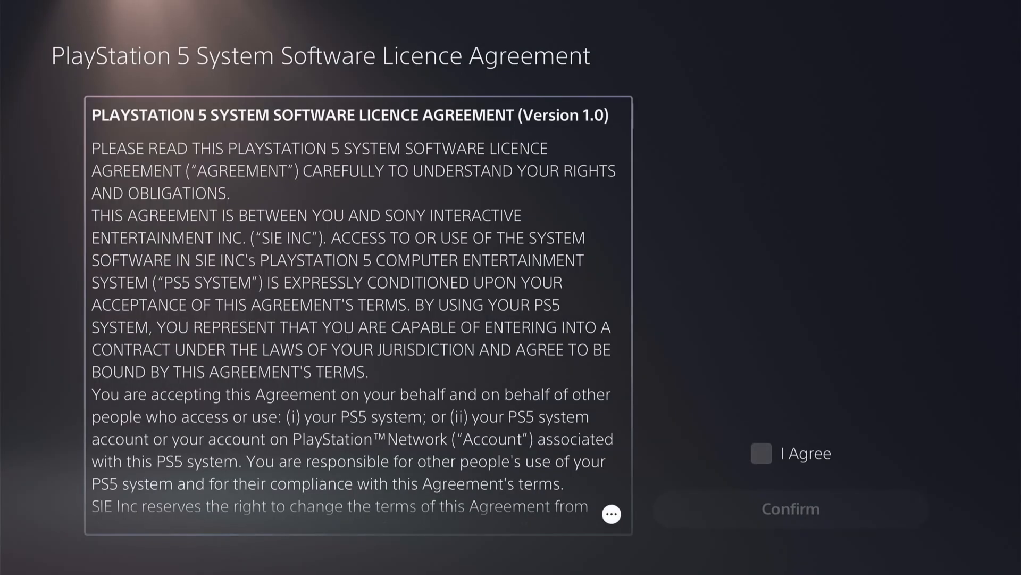
# Accept the system software licence agreement and choose Create an Account
pyautogui.click(760, 453)
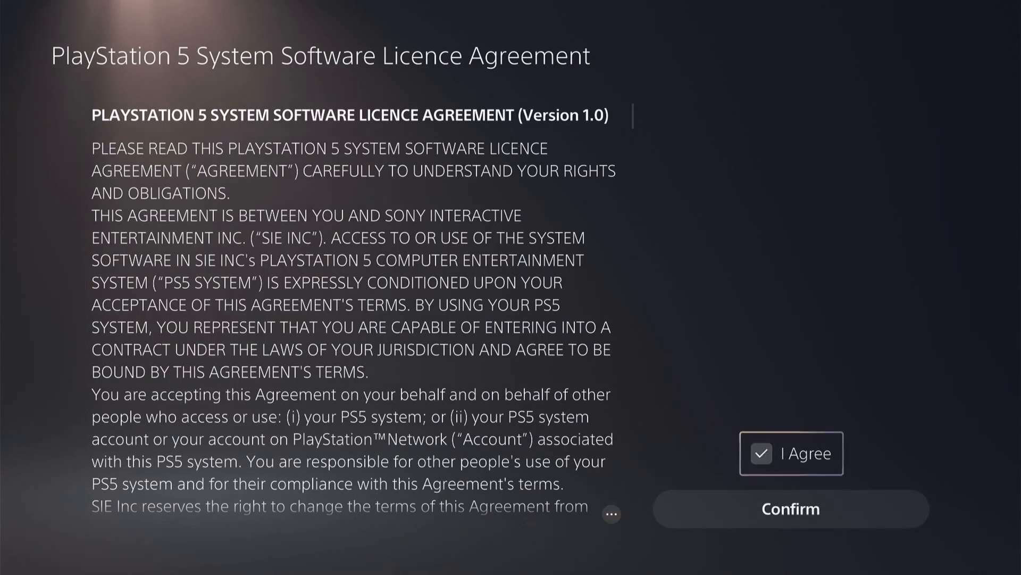
pyautogui.click(790, 509)
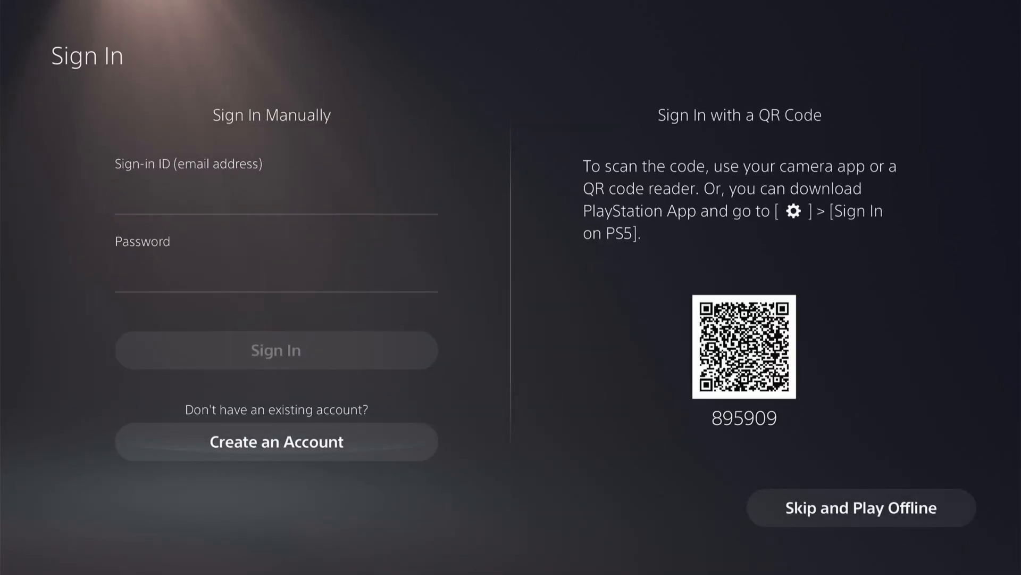
pyautogui.click(276, 441)
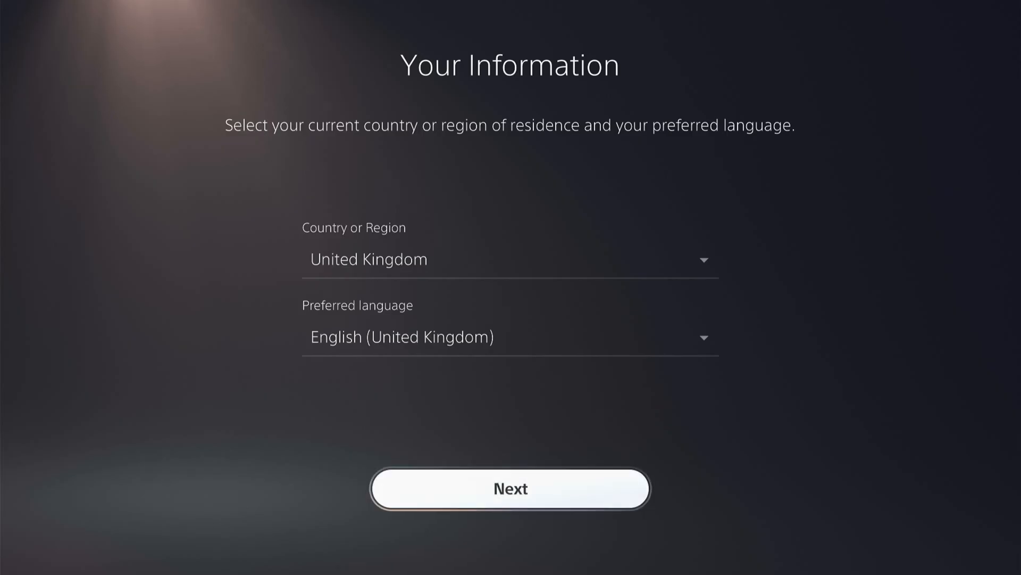
# Accept country and language, then enter the existing 'play…eveller.com' email as Sign-in ID
pyautogui.click(510, 488)
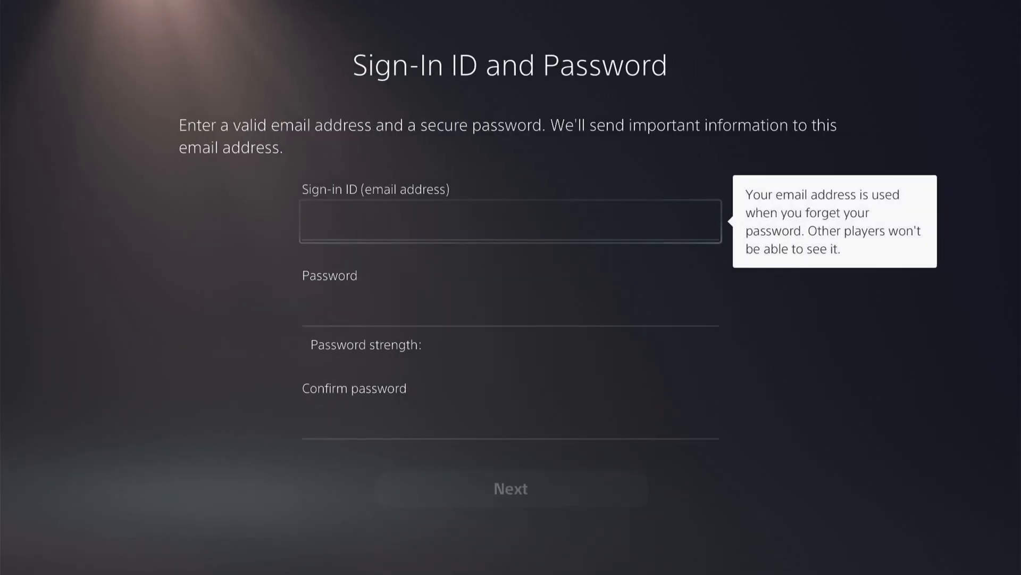
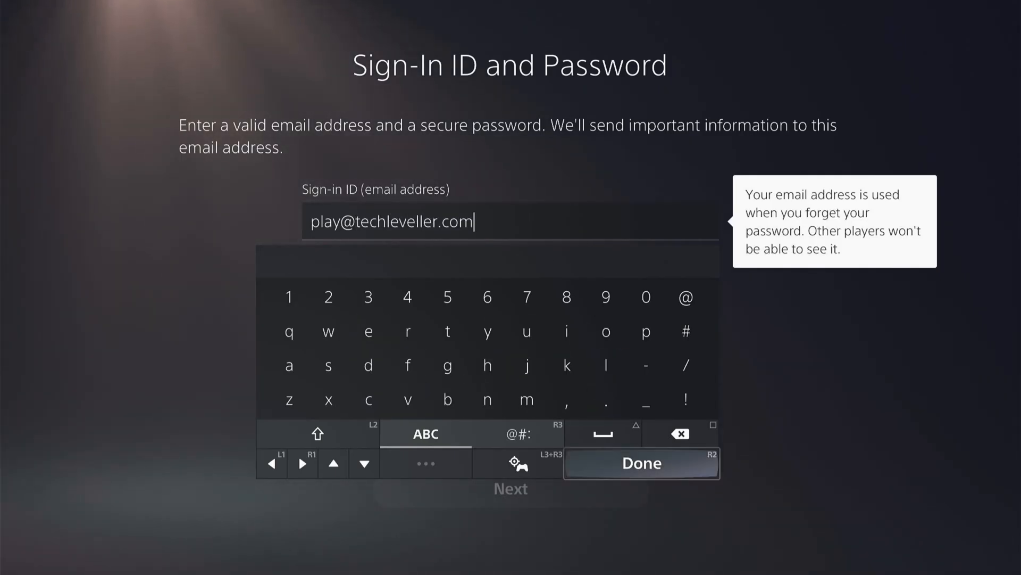
pyautogui.click(640, 462)
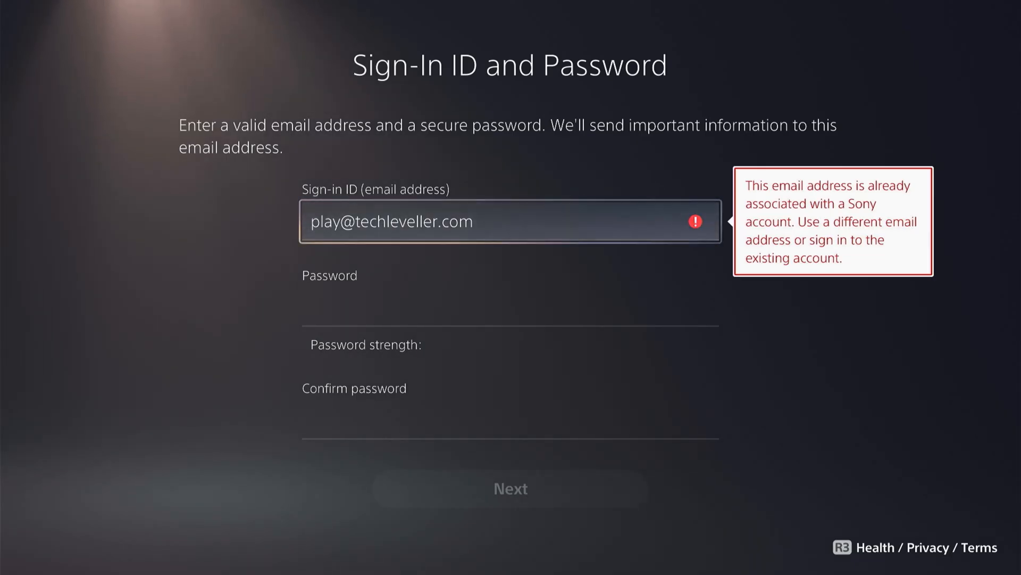
# Insert a period after the first letter of the Sign-in ID and confirm
pyautogui.click(510, 220)
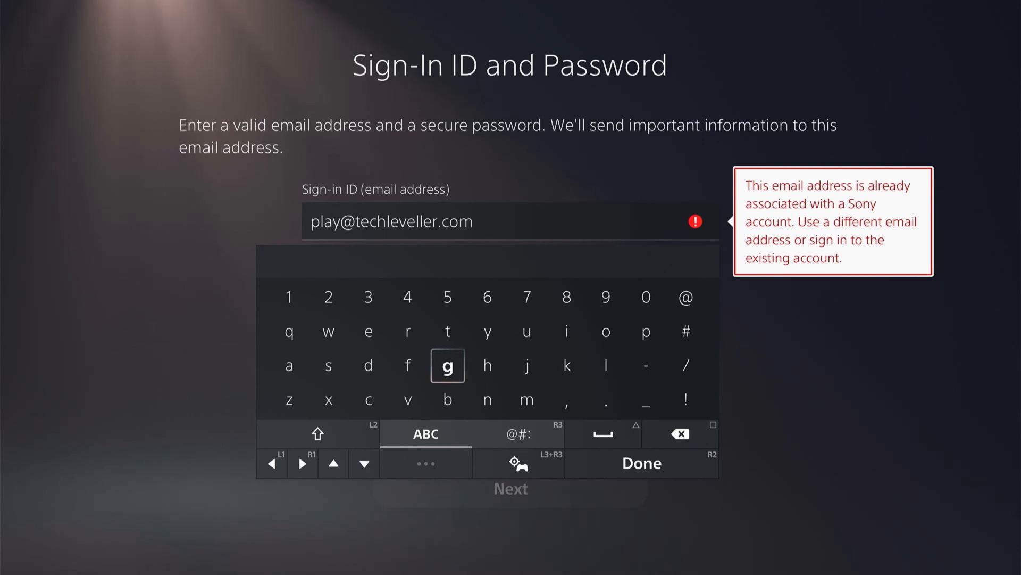
pyautogui.moveTo(566, 400)
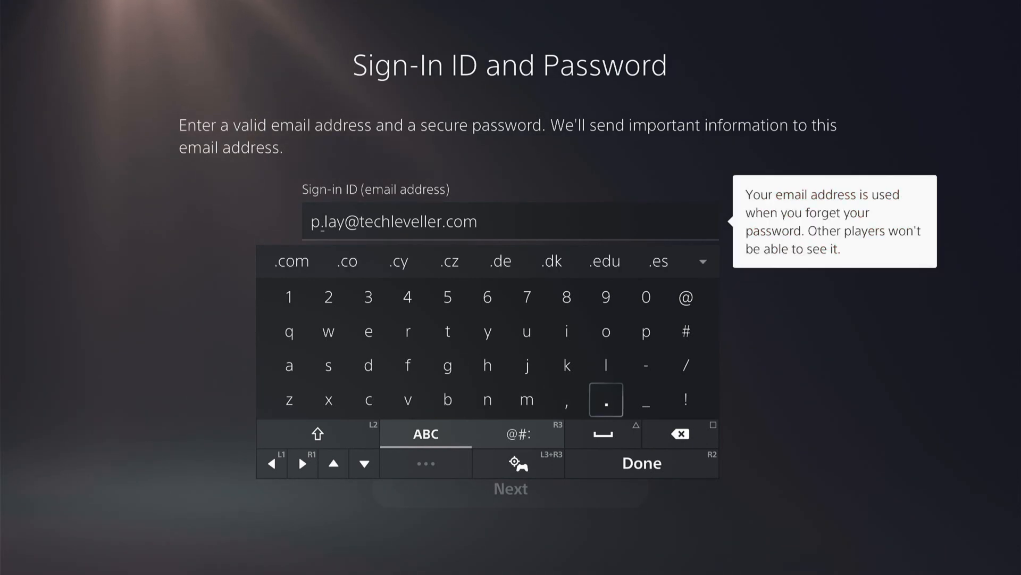
pyautogui.moveTo(641, 462)
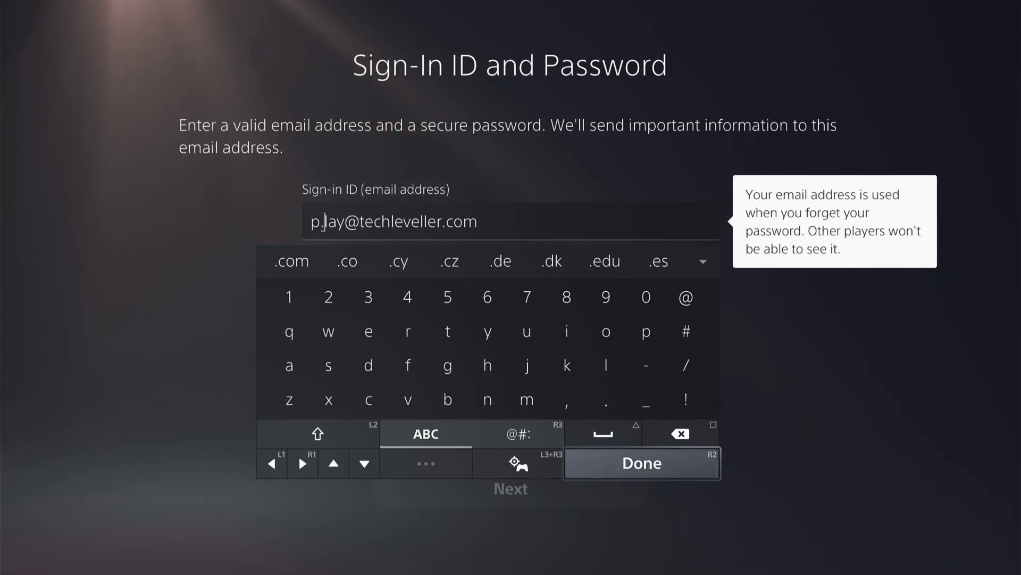
pyautogui.click(641, 462)
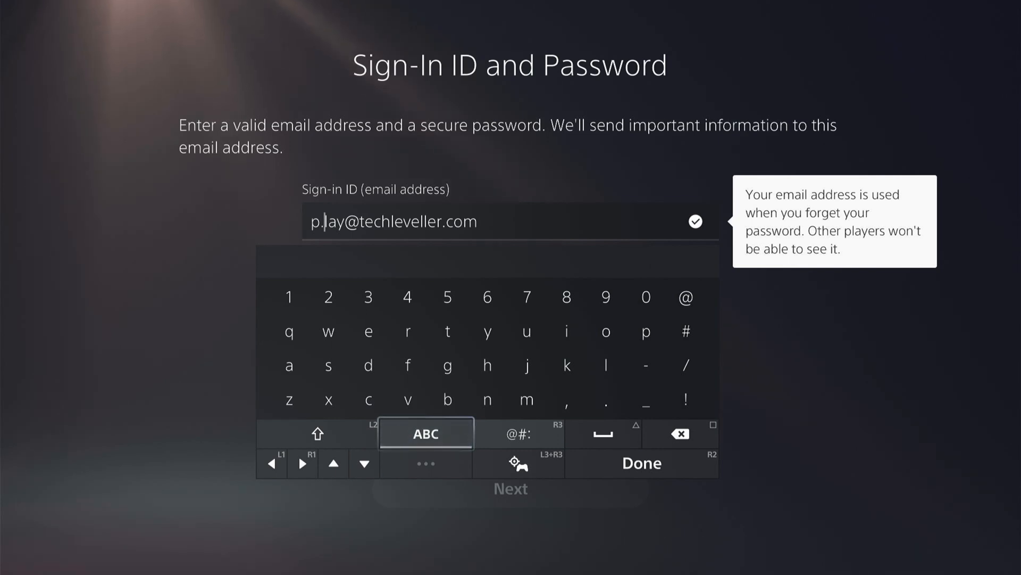
# Shift the Sign-in ID's period to after the second letter and confirm
pyautogui.click(606, 400)
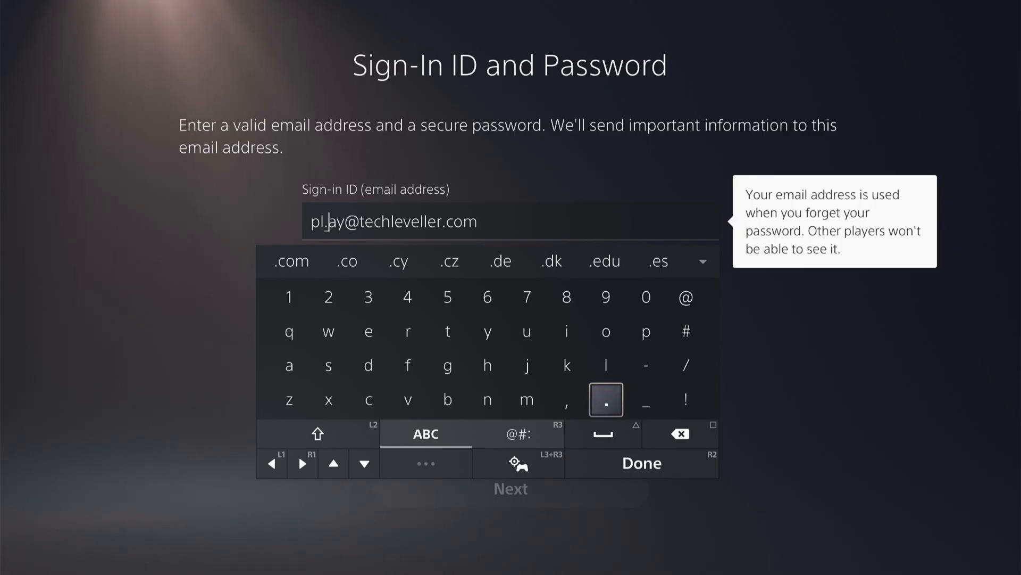
pyautogui.click(640, 463)
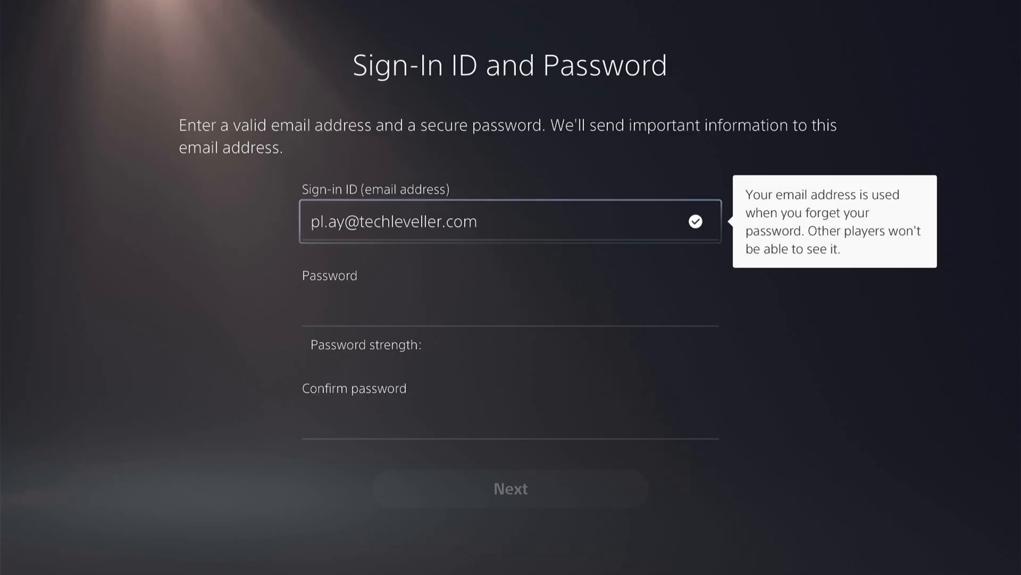